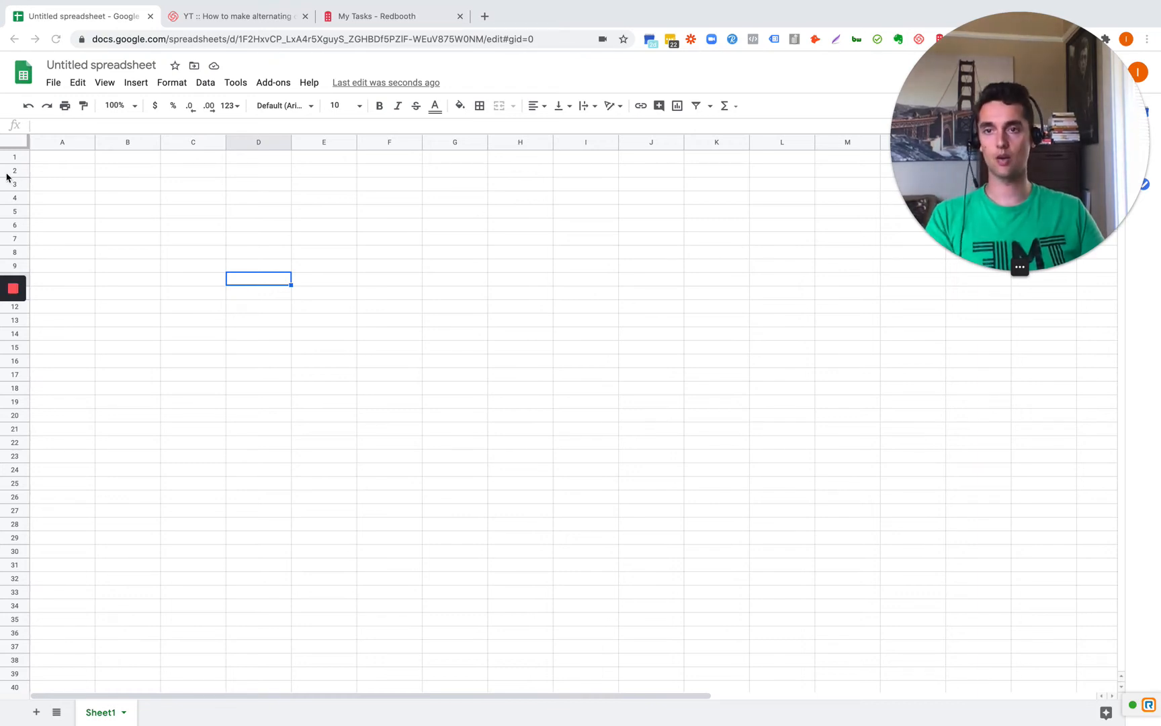
mouse_move(55, 166)
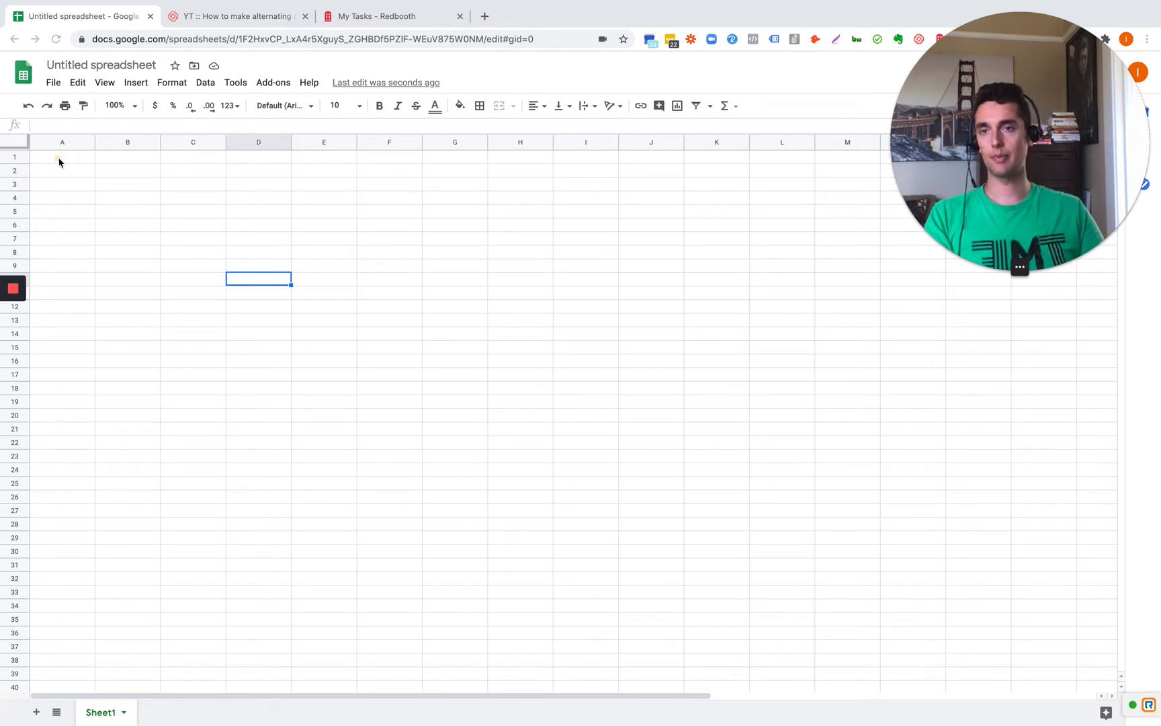
Select the cell range A1:K32 starting from cell A1
click(62, 156)
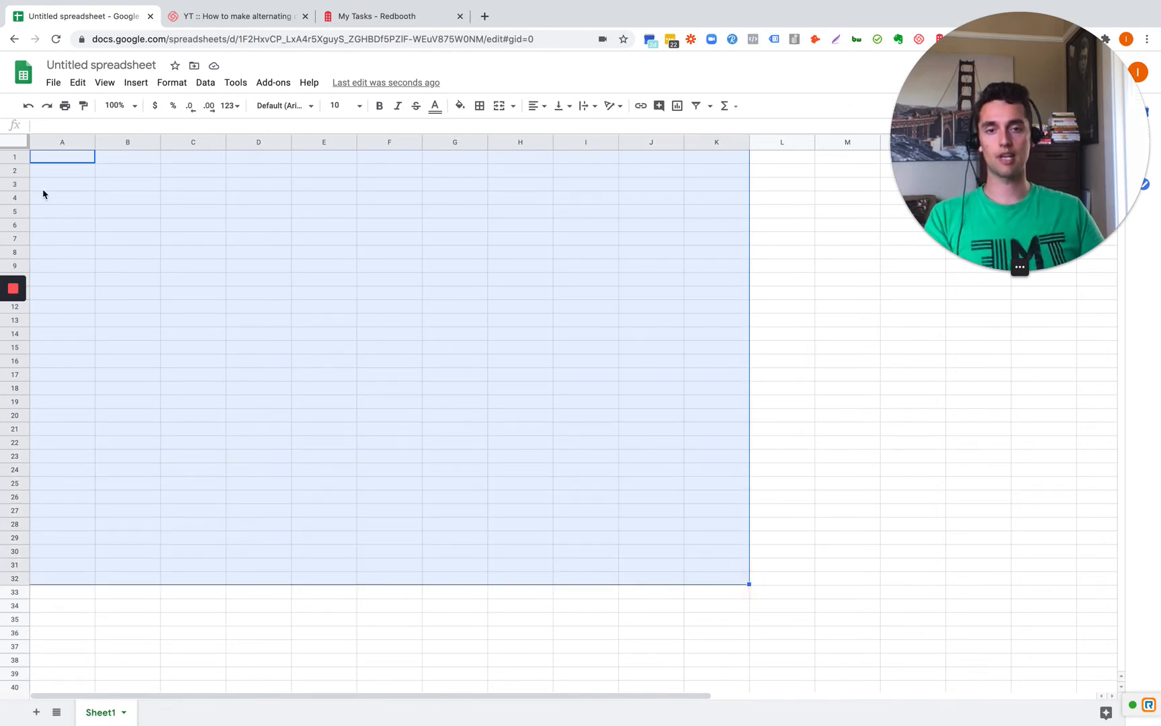
mouse_move(353, 169)
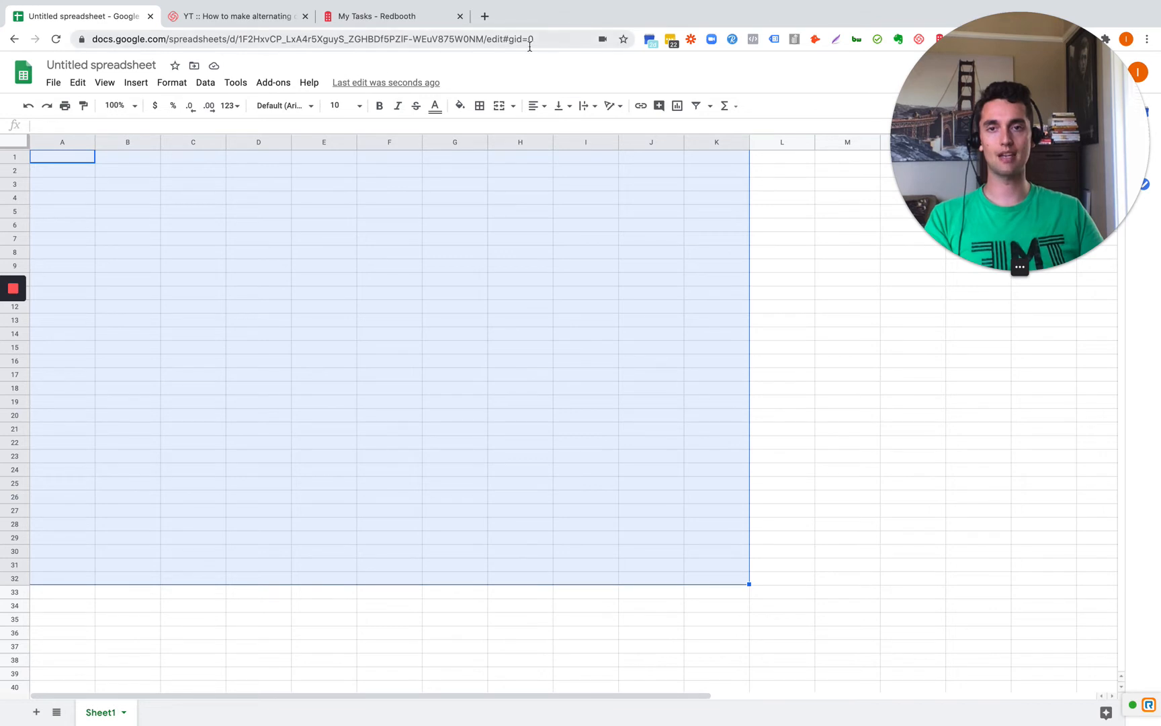
click(480, 106)
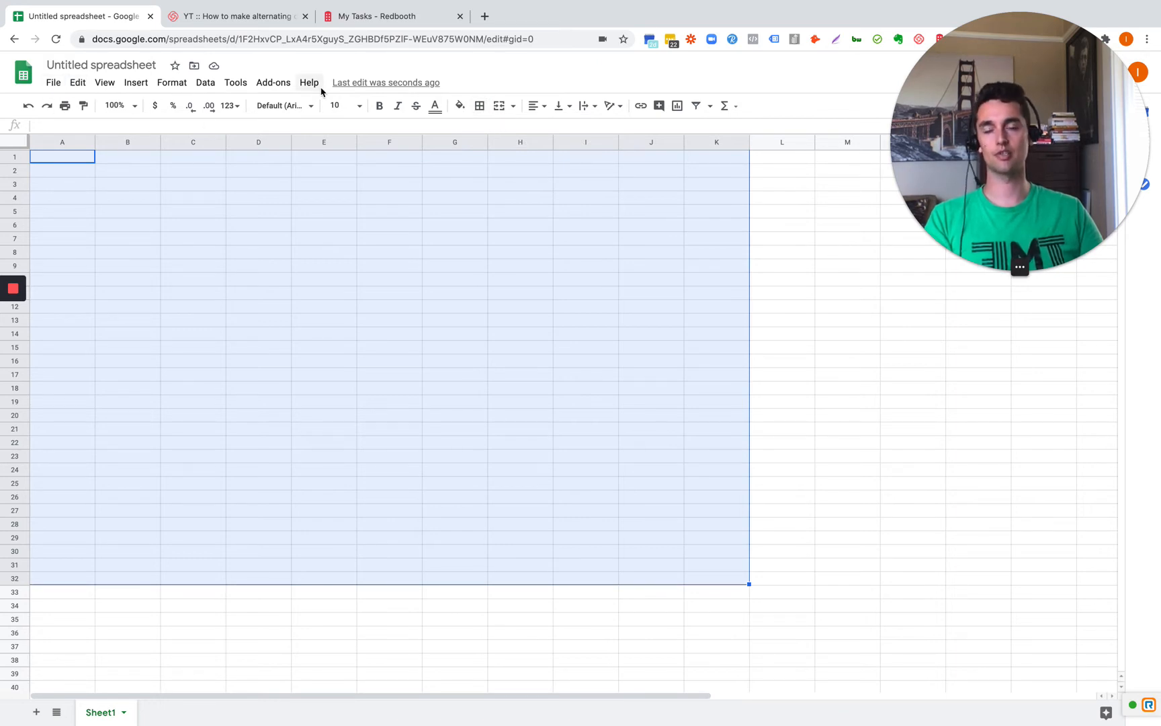
Apply All borders to A1:K32 so every cell is outlined as a grid
click(479, 105)
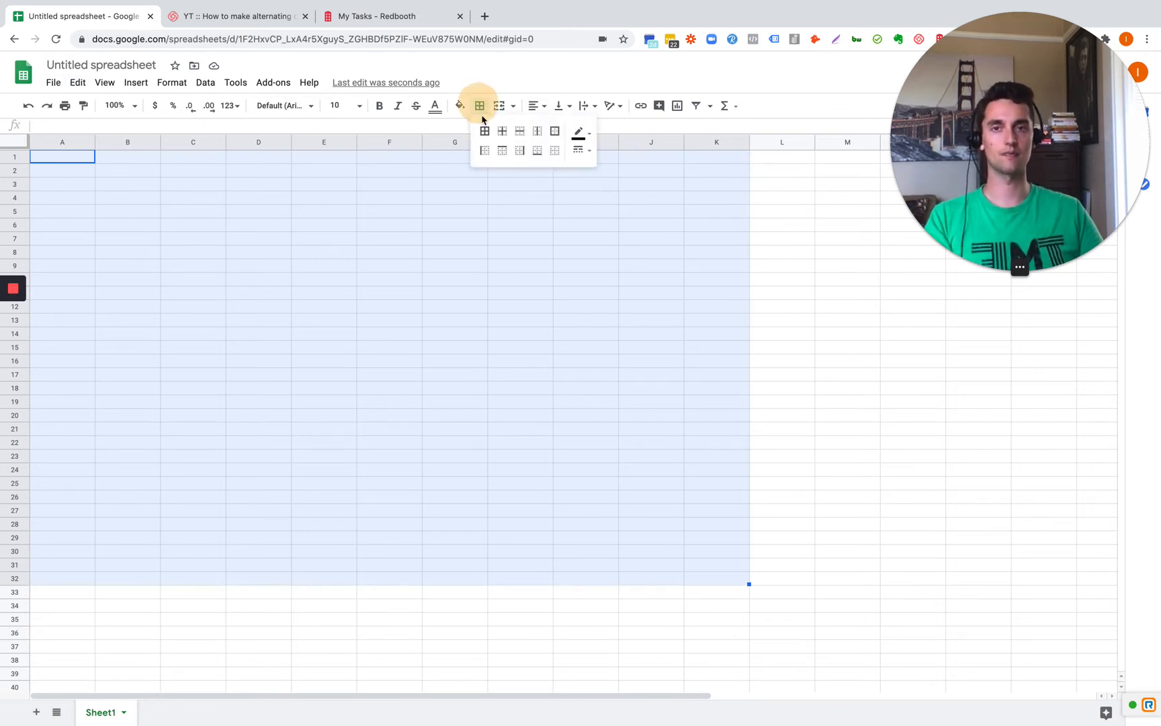
click(503, 132)
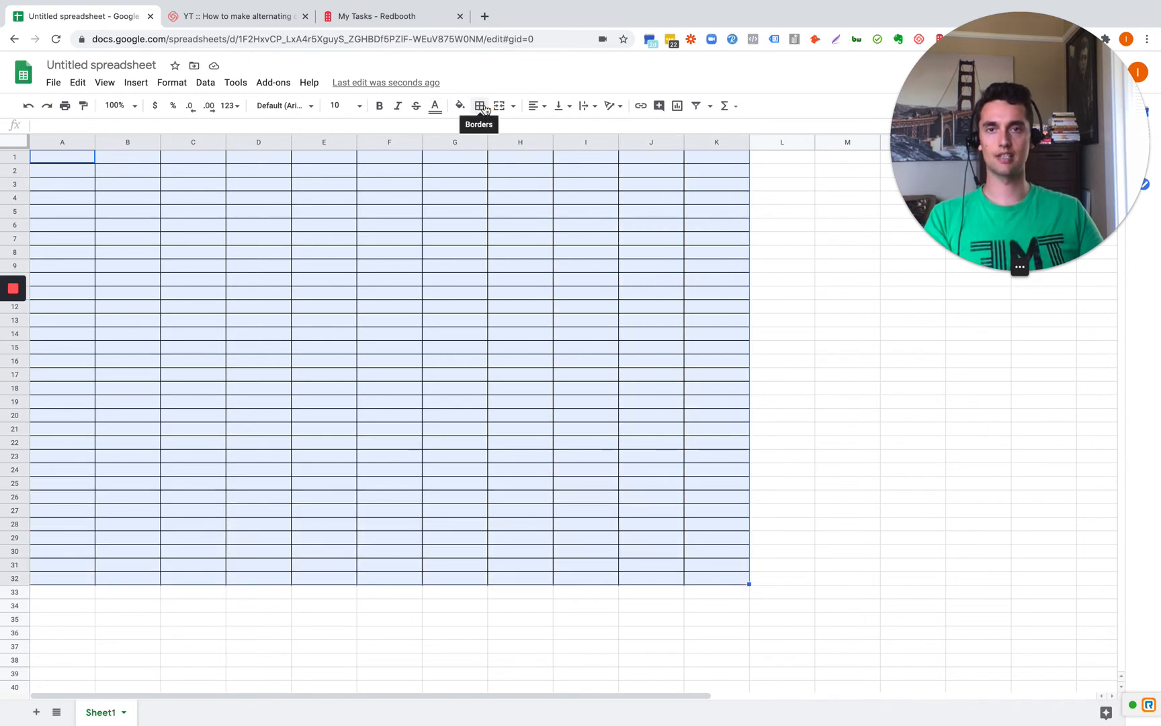
click(479, 104)
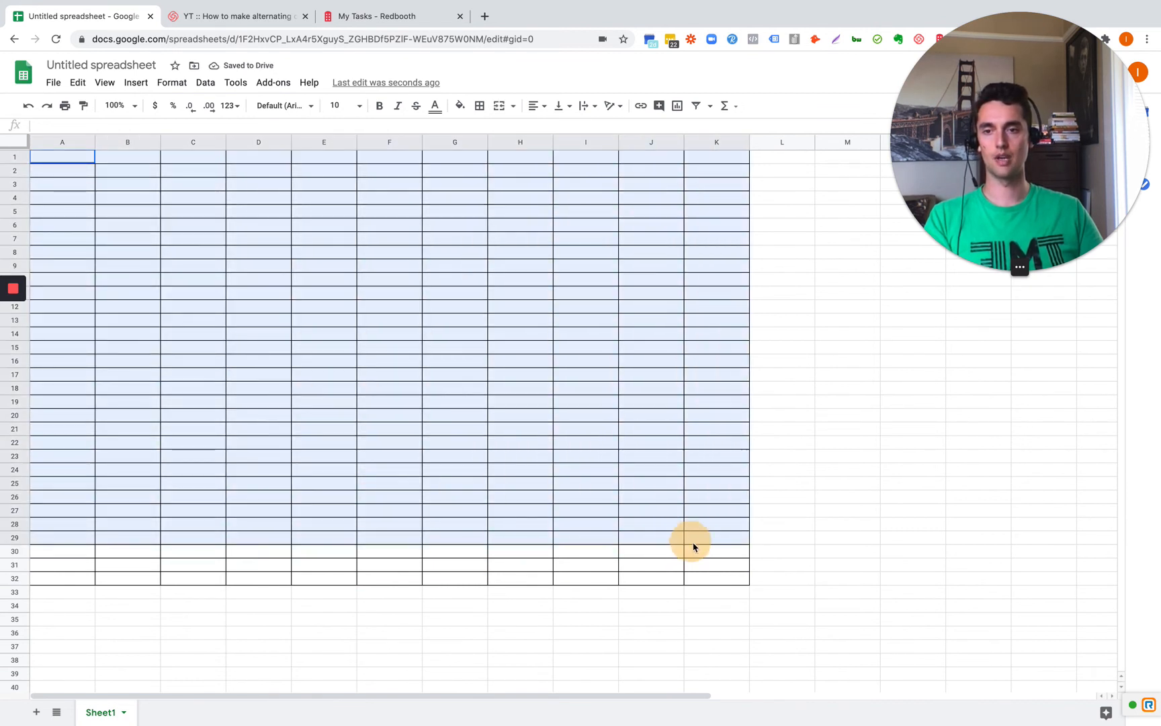
mouse_move(478, 105)
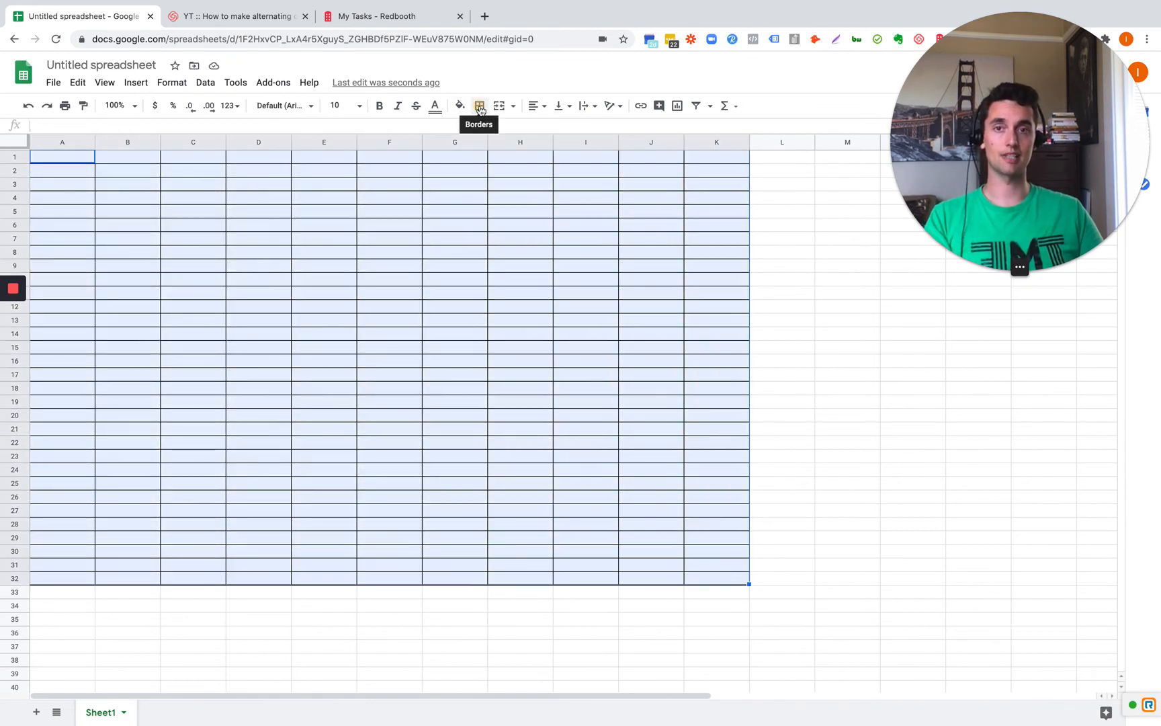
click(478, 105)
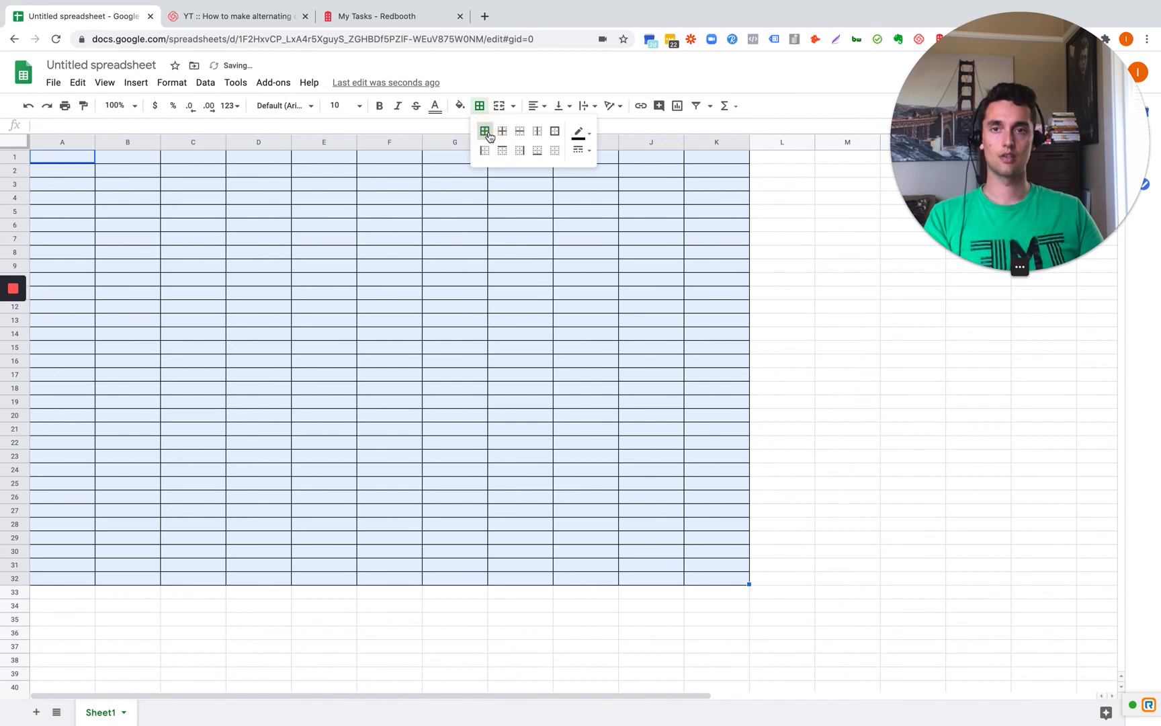
click(323, 280)
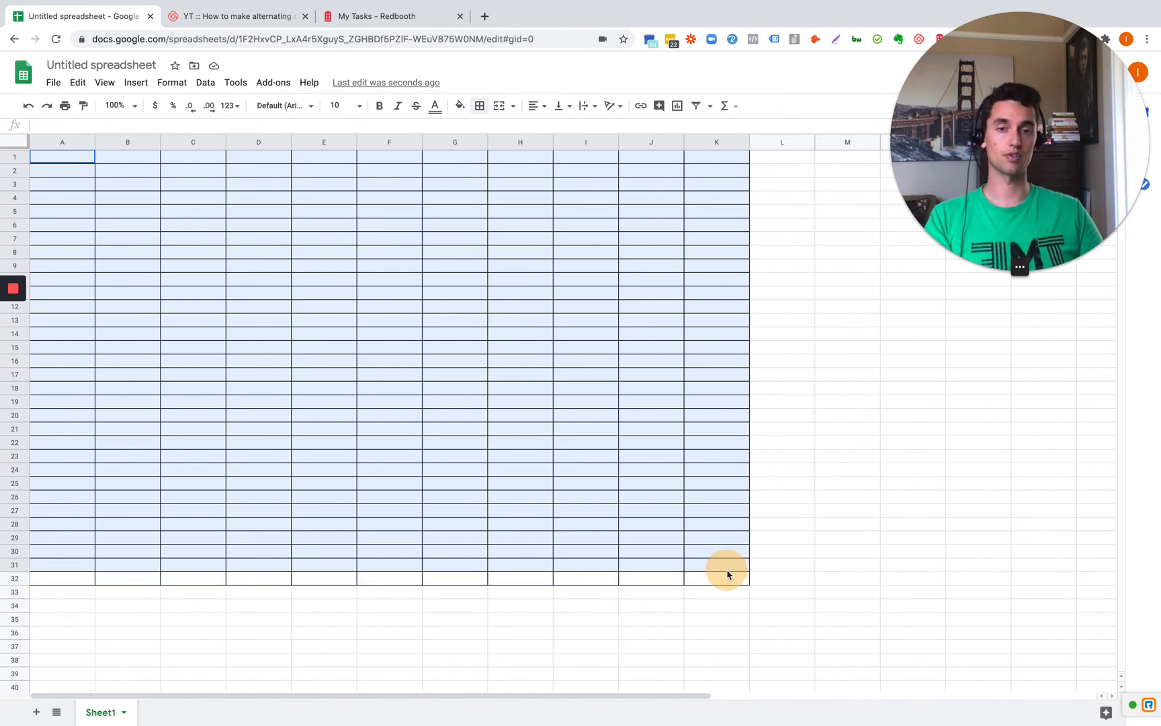
click(13, 289)
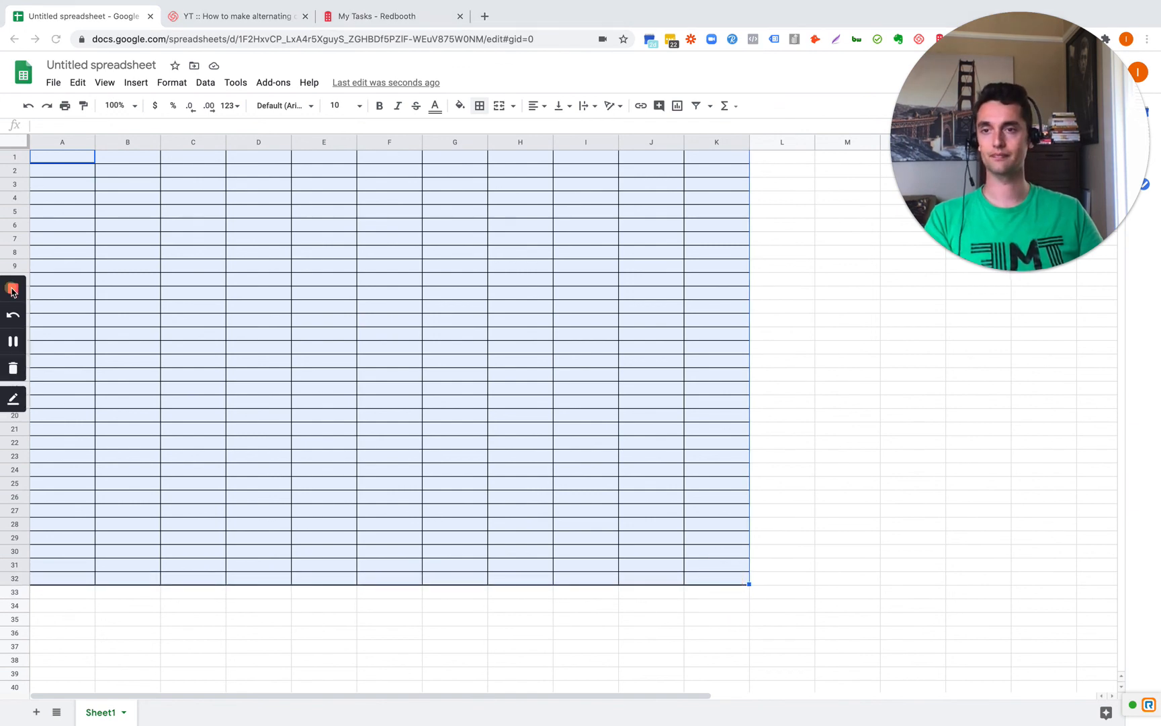